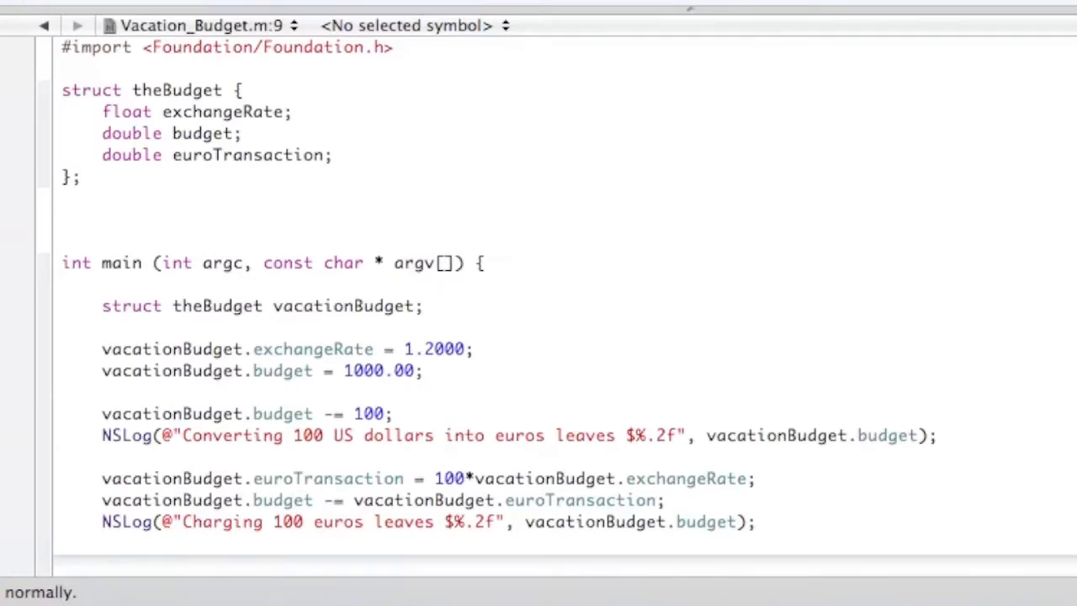
Add 'typedef struct theBudget budget;' and declare 'budget vacationBudget;' in main.
type("type")
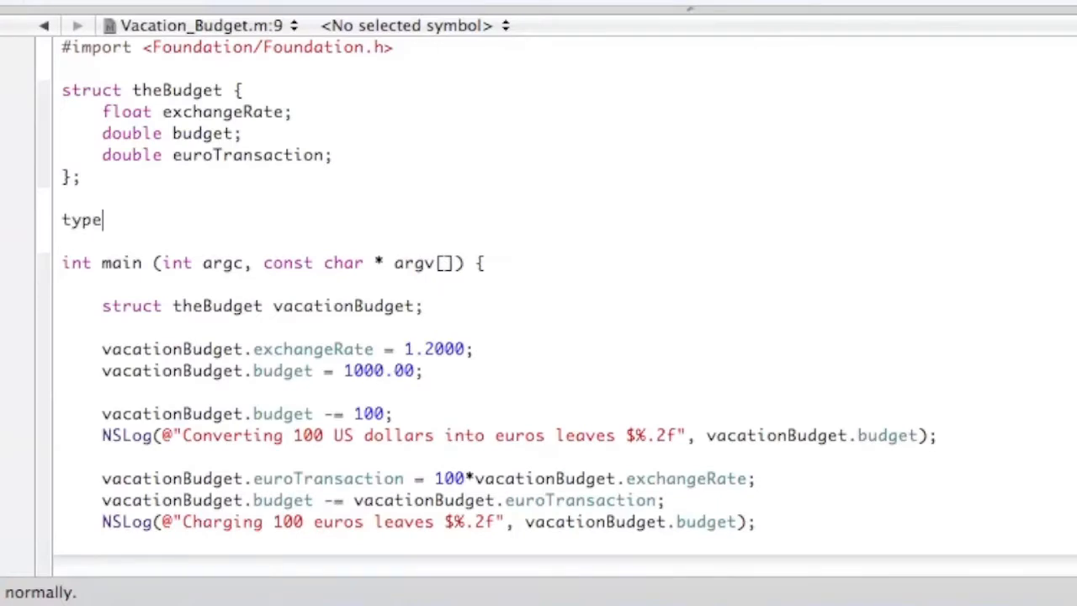
type("def")
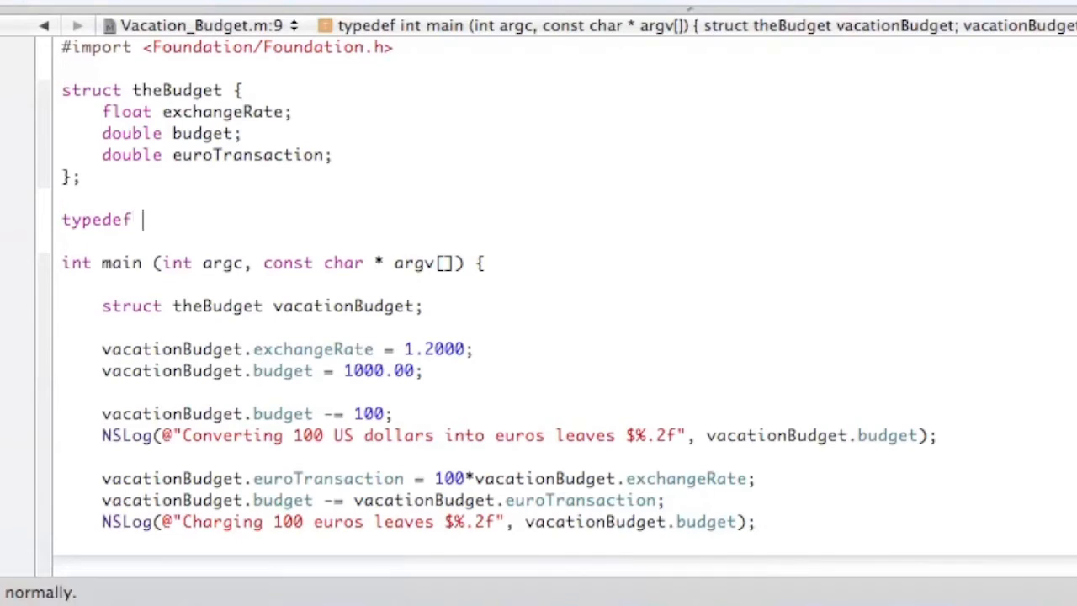
type("struct theBudget bu")
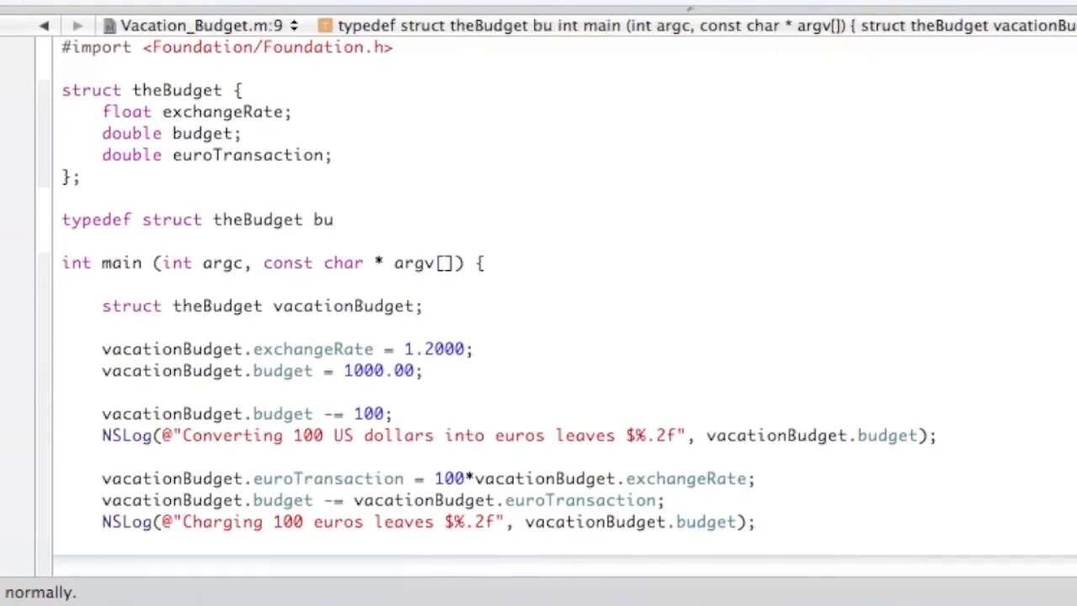
type("dget")
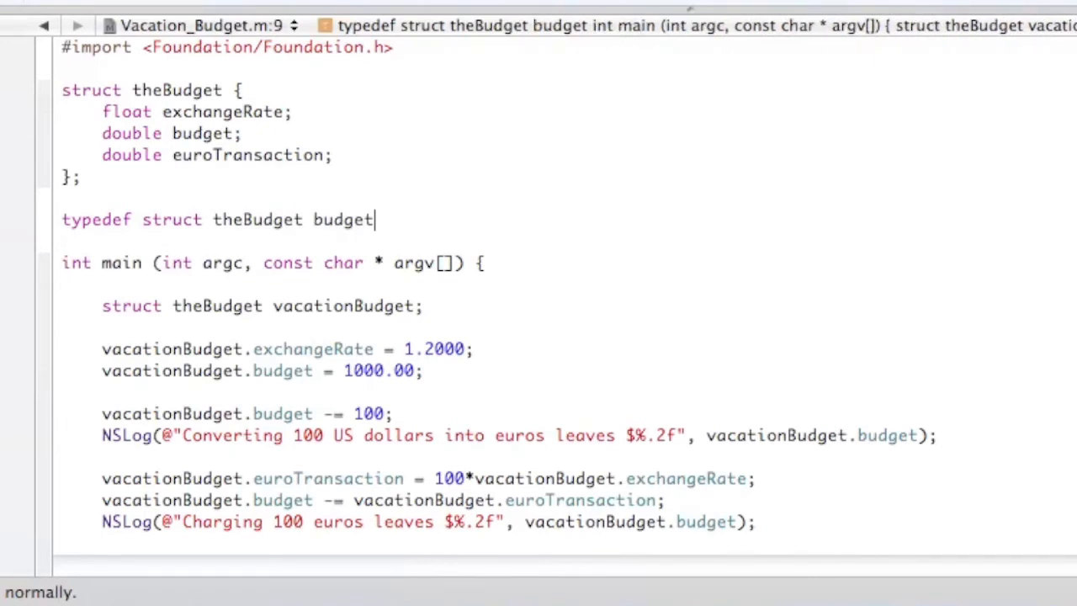
type(";")
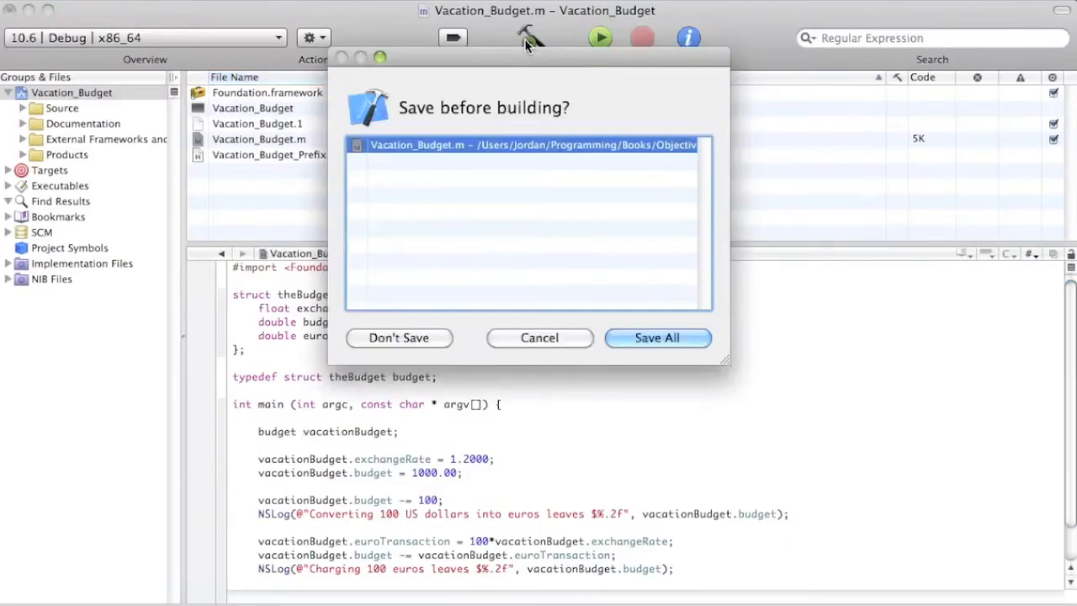
Save All so the build runs, confirm the console prints $900.00 and $780.00, then close it.
left_click(656, 337)
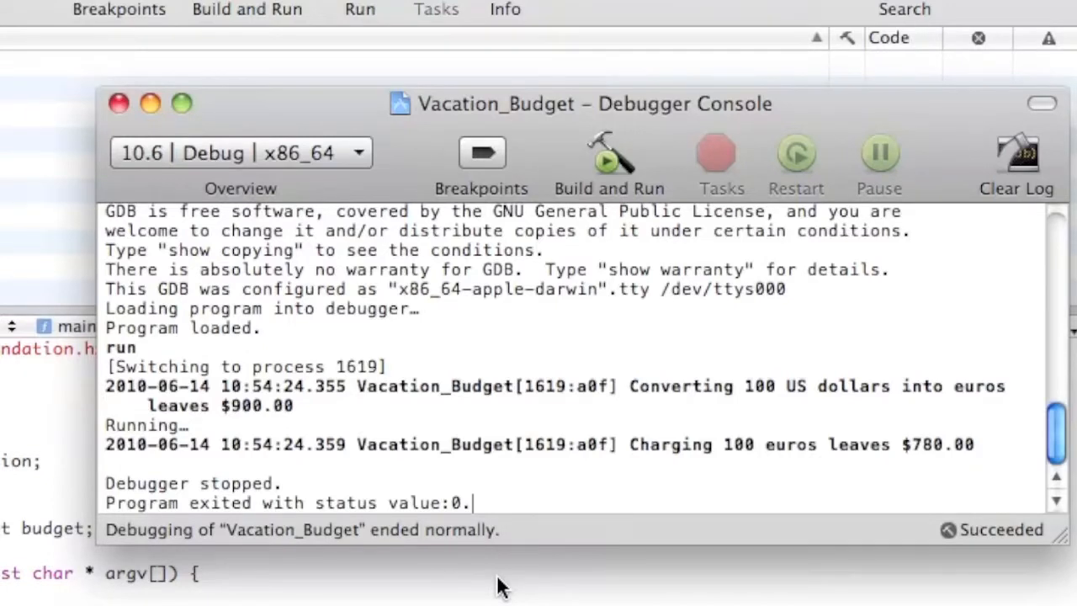
mouse_move(259, 284)
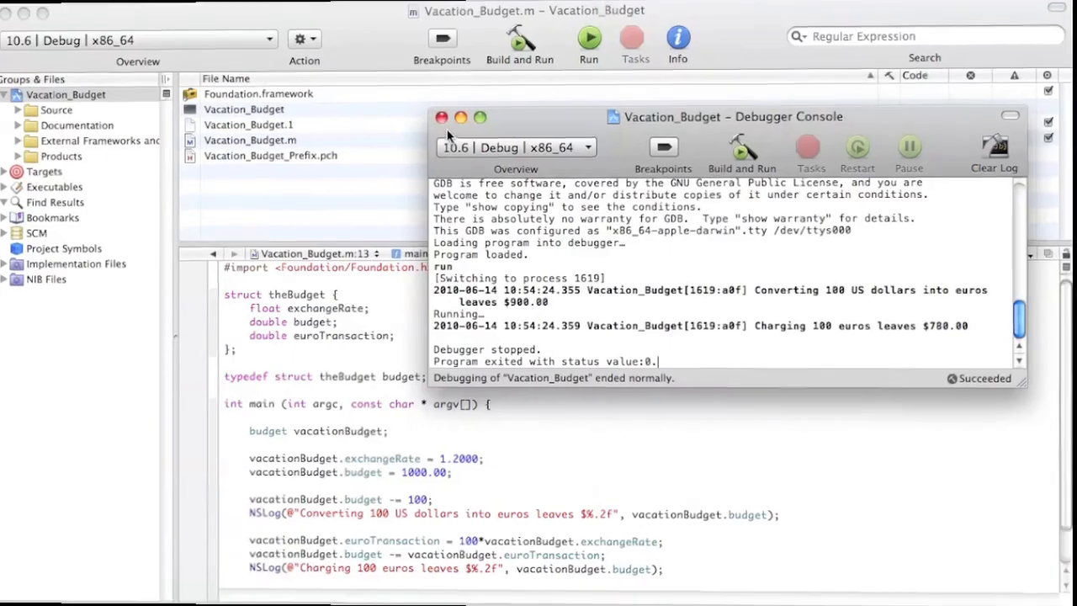
left_click(441, 118)
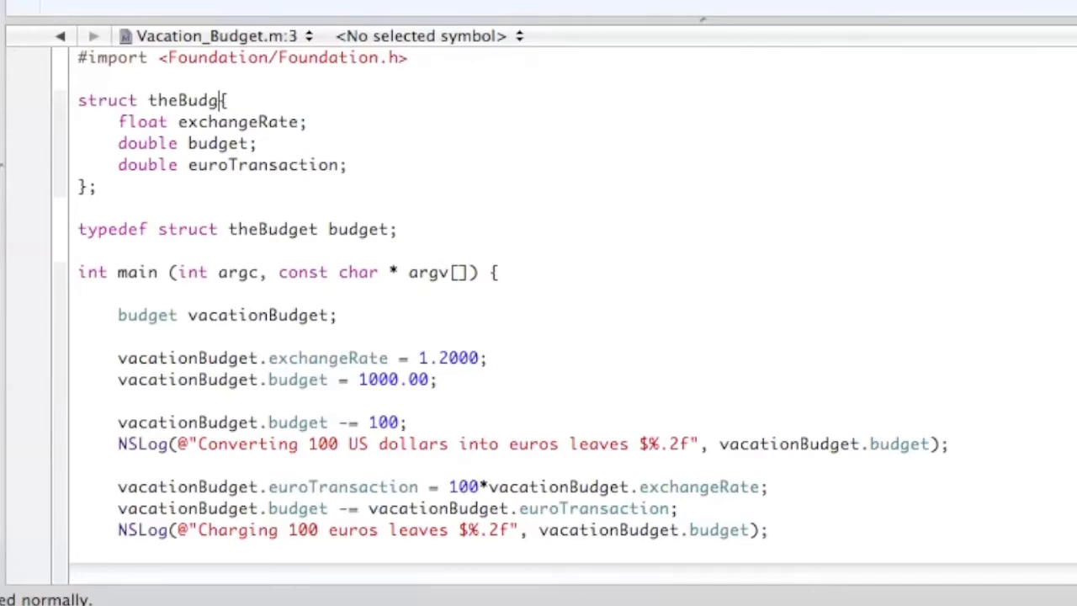
Rewrite the struct as anonymous 'typedef struct {…} budget;' and build and run the revised program.
key("Backspace")
type("typedef ")
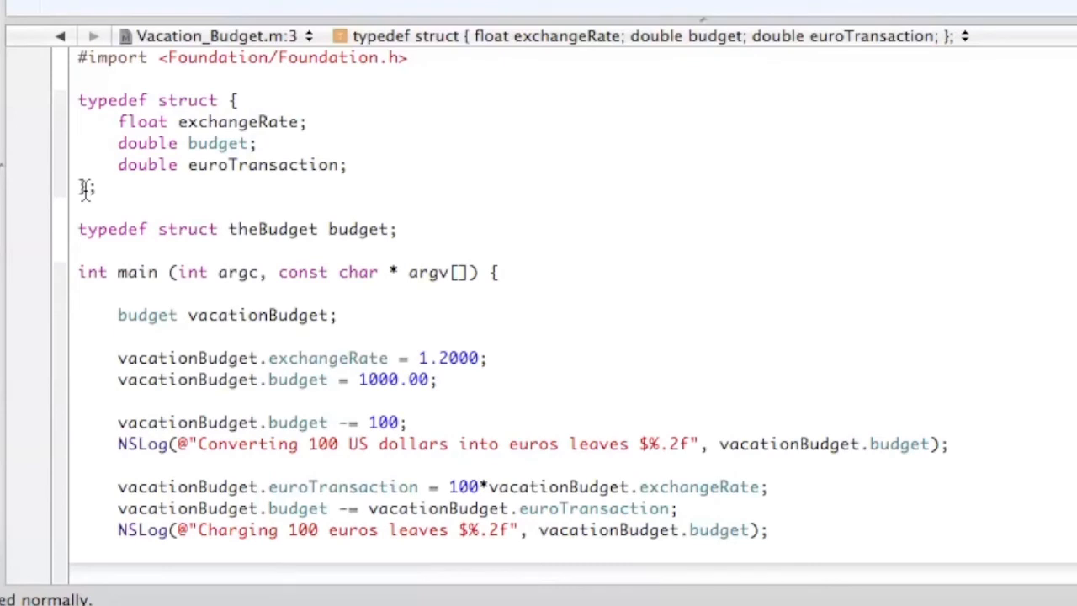
type("b")
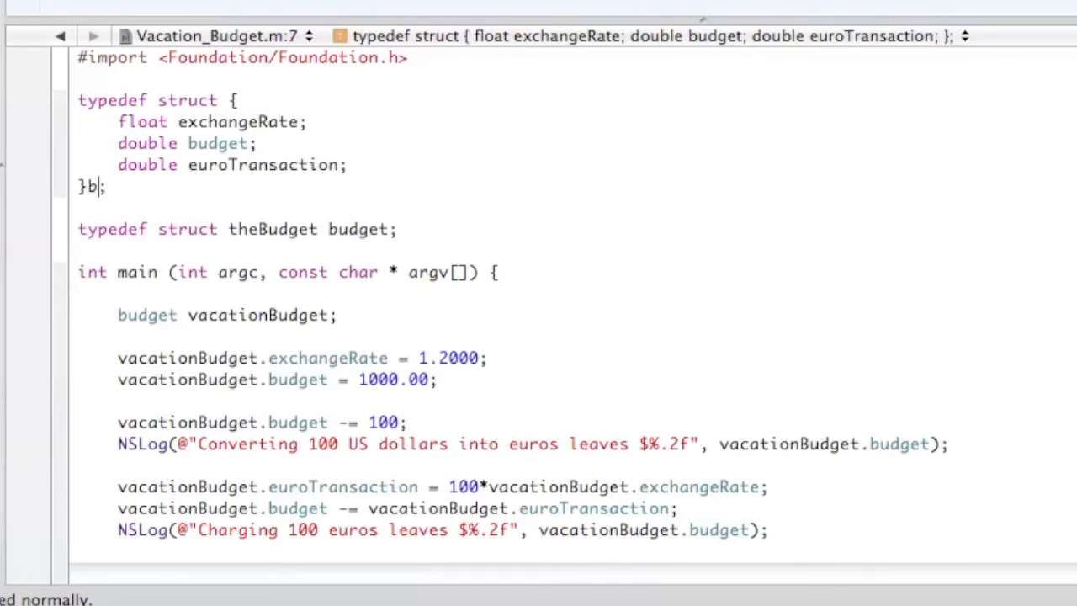
type("udget")
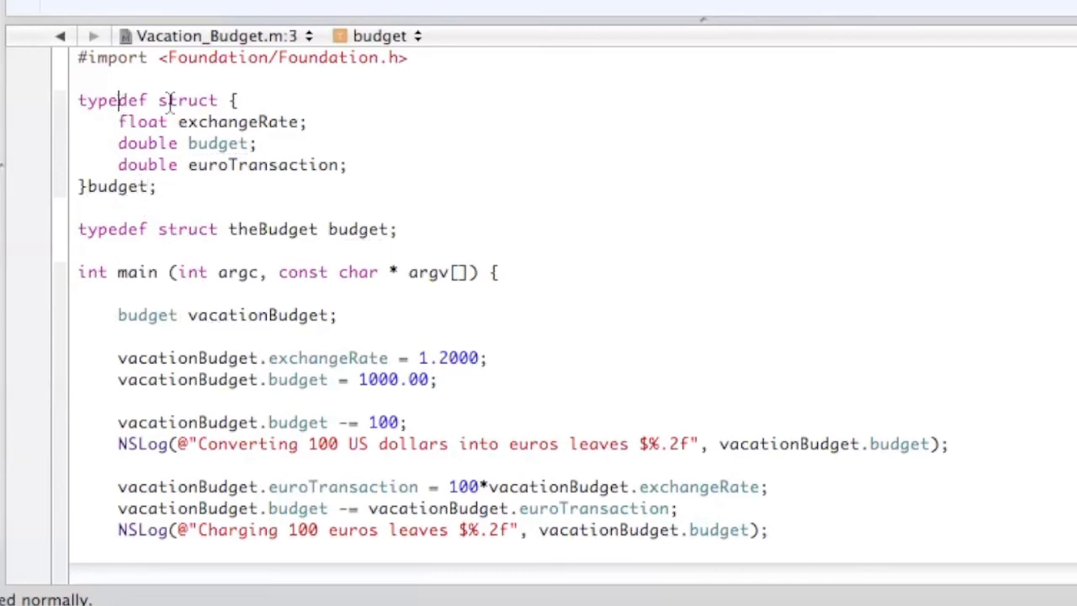
mouse_move(178, 101)
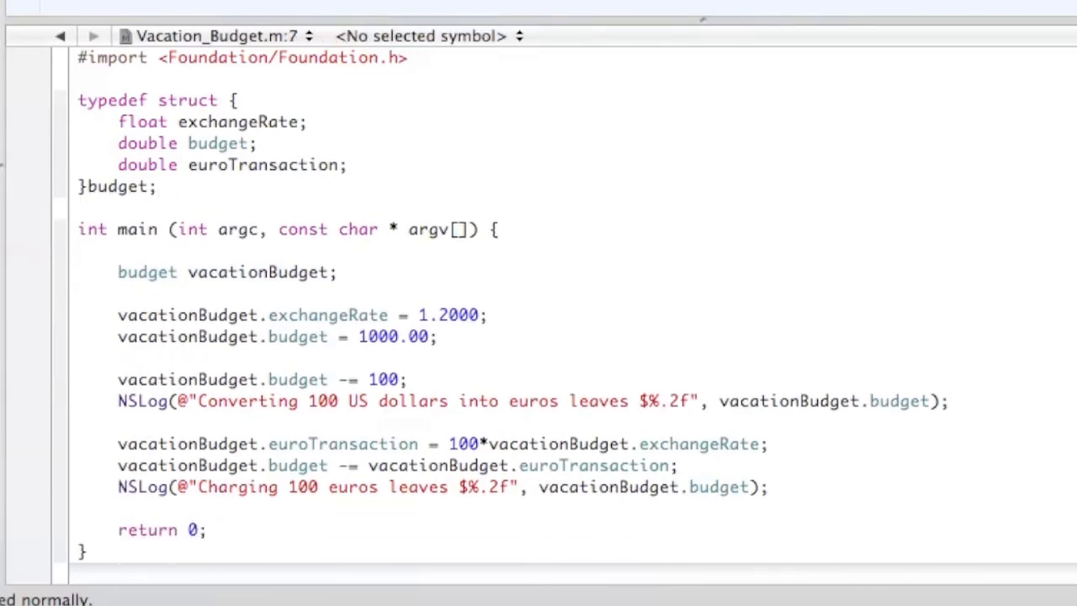
left_click(600, 37)
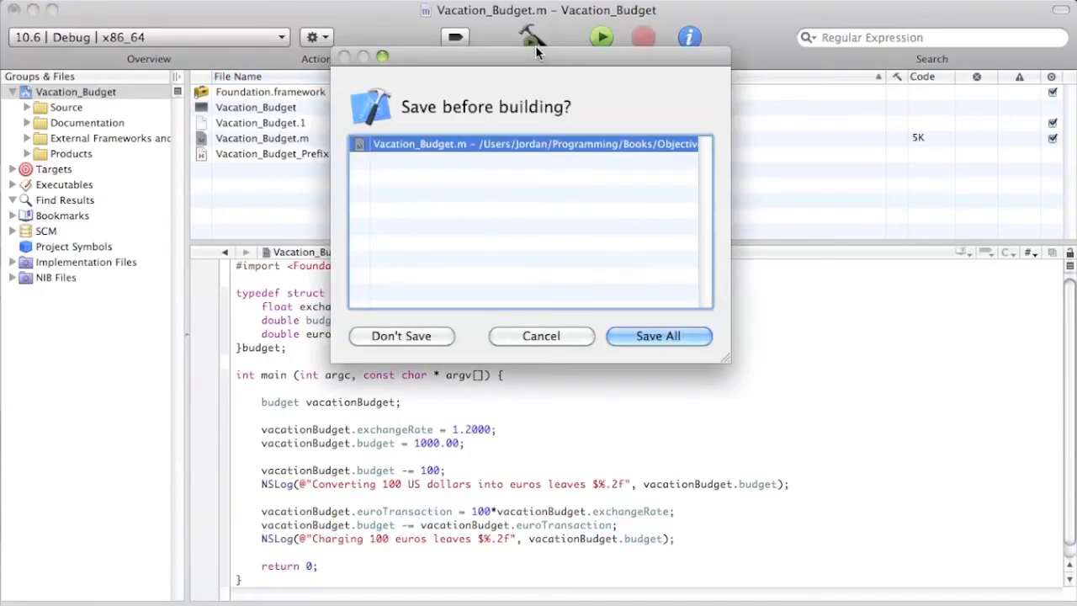
Save All so the revised program runs, again printing $900.00 and $780.00.
left_click(657, 336)
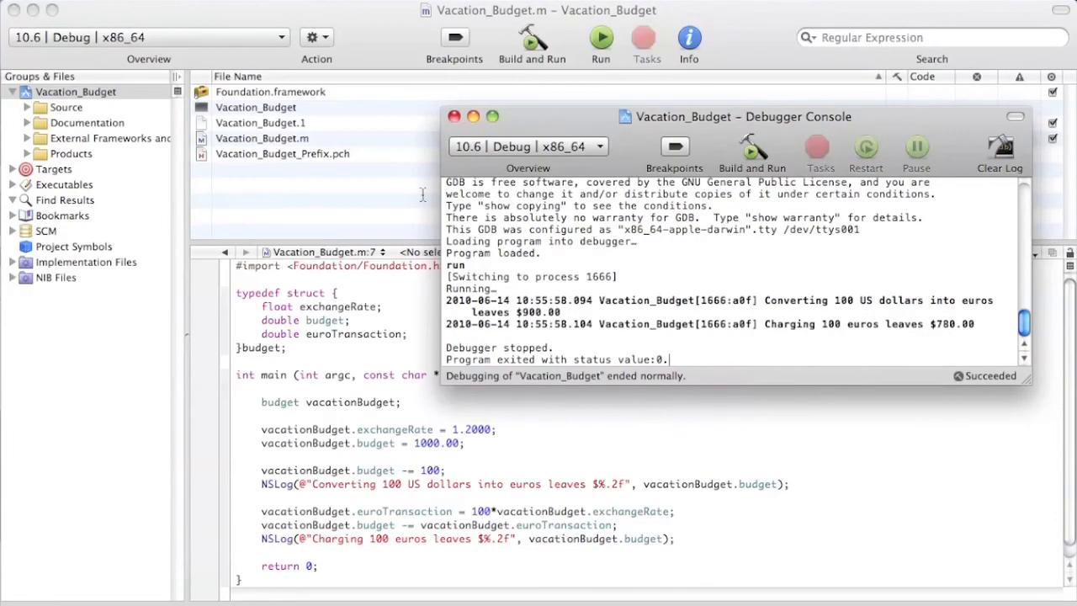
mouse_move(747, 343)
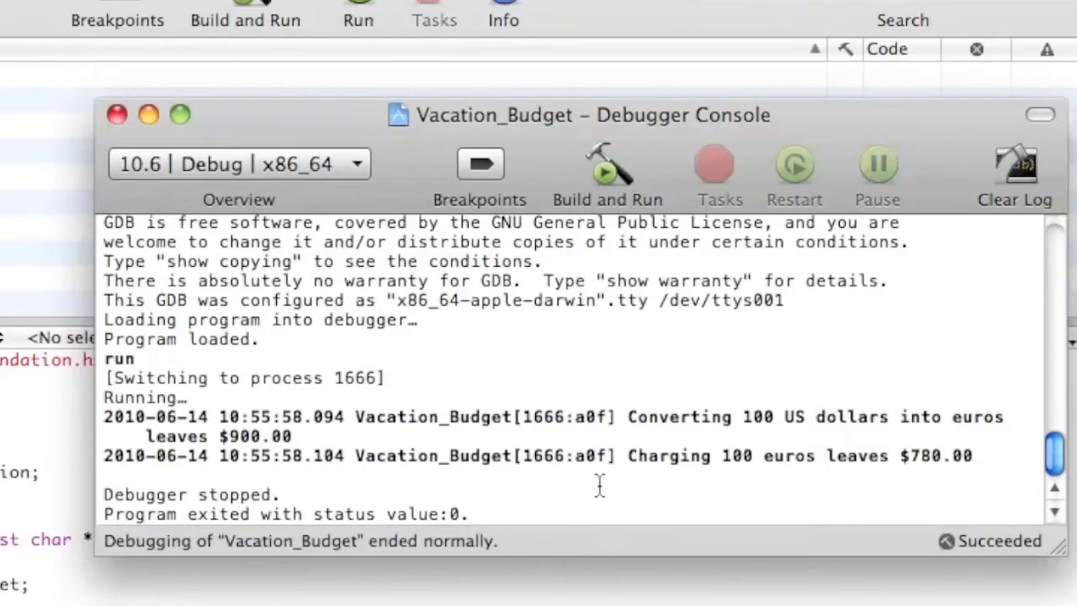
mouse_move(629, 420)
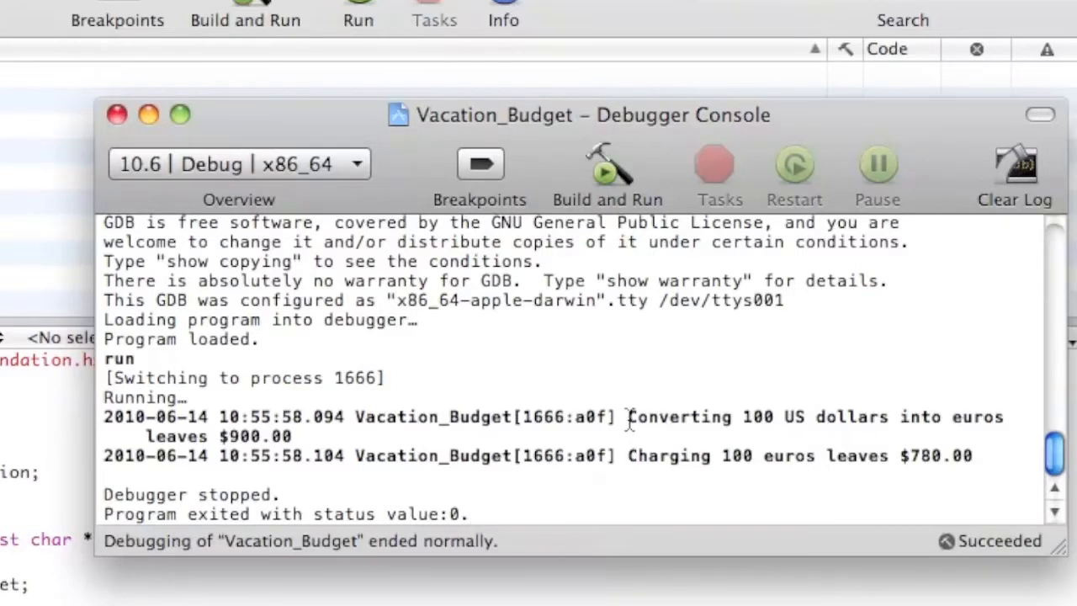